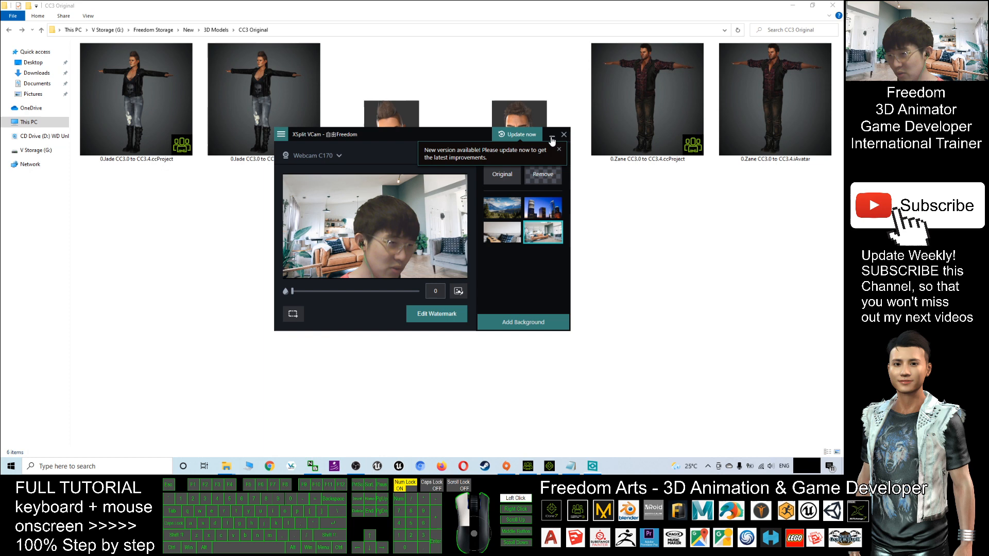
- Close the XSplit VCam webcam window, revealing the CC3 Original folder of Jade and Zane avatar files
{"action": "left_click", "coordinate": [563, 134]}
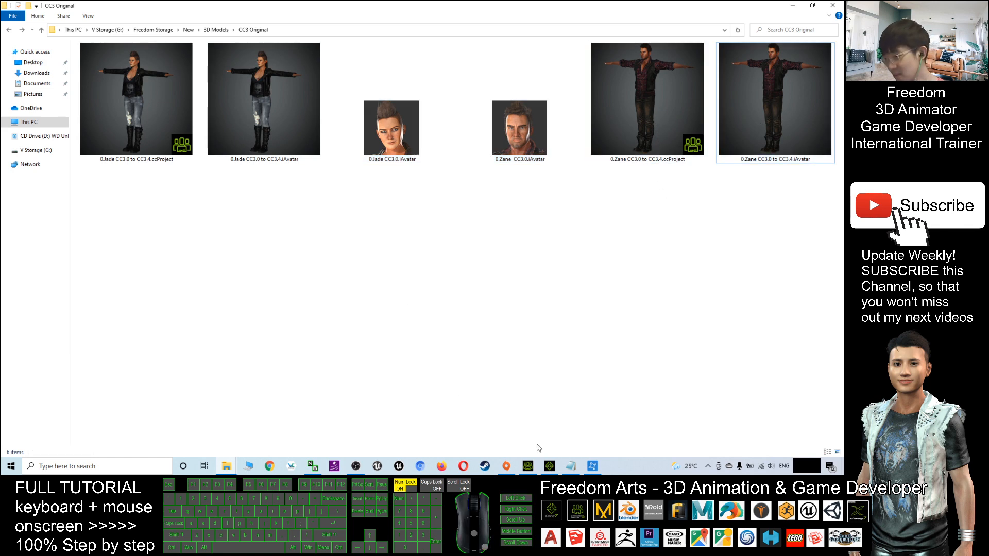